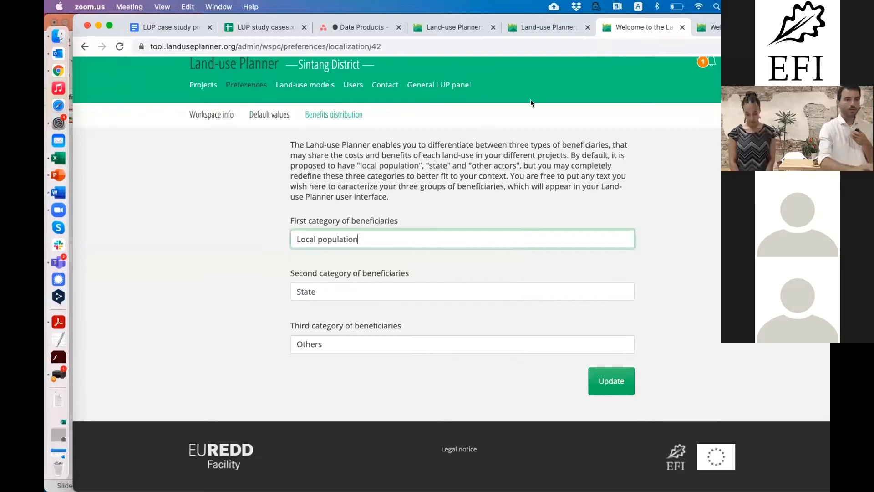
mouse_move(449, 135)
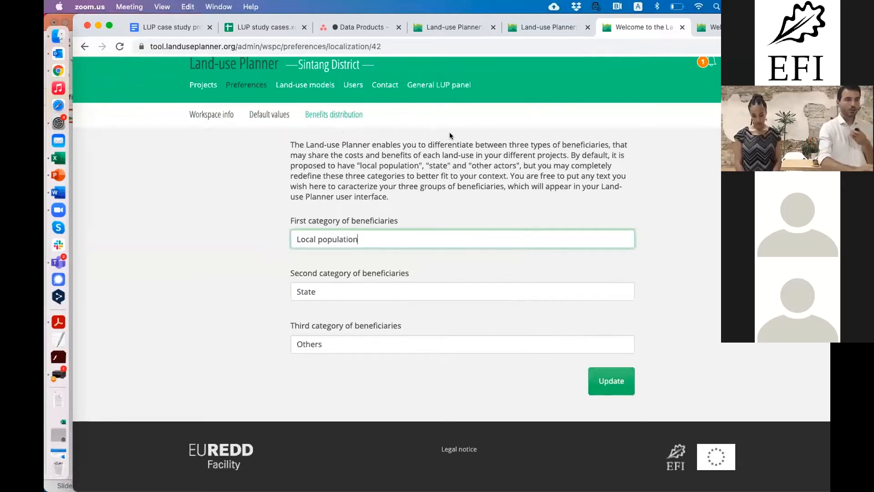
Step: Show Coffee's single practice (Coffee Arabica, Best practice, Da Chais, Vietnam) under perennial crops
scroll("up", 3)
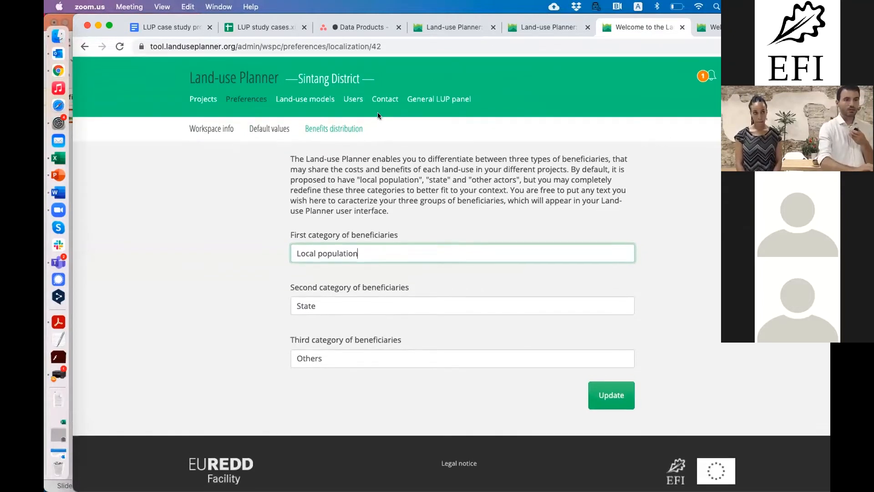
left_click(305, 98)
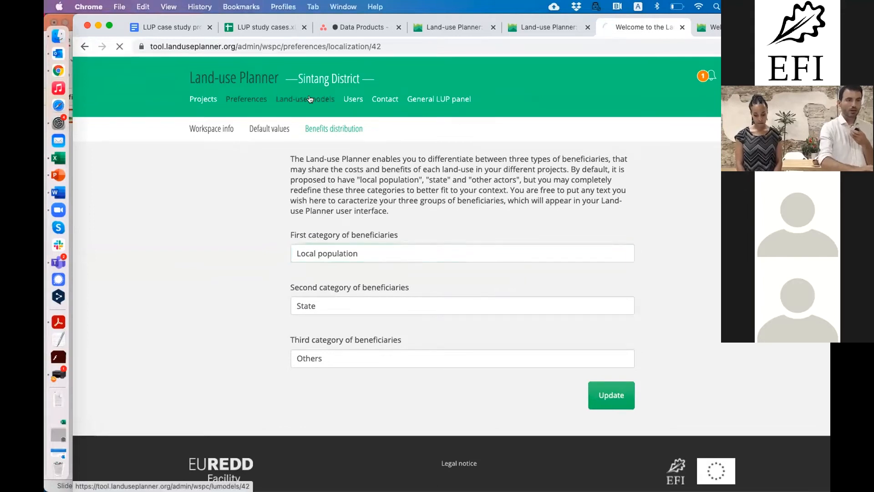
left_click(306, 99)
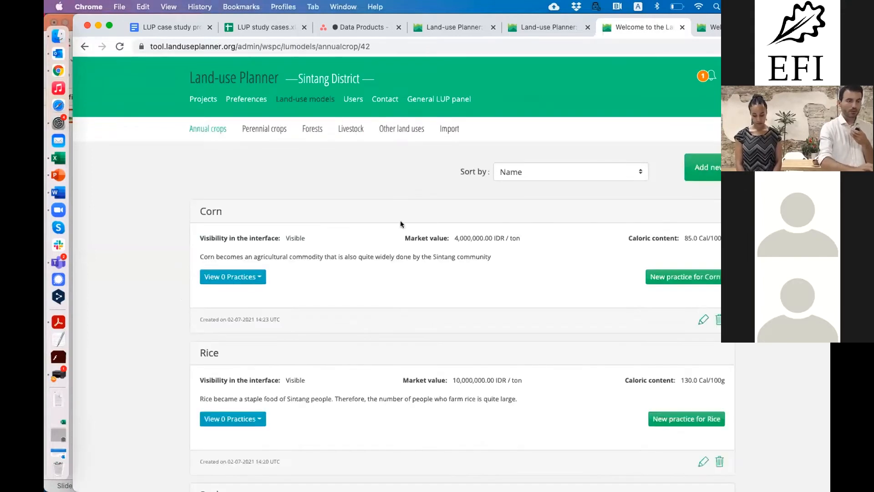
scroll("down", 3)
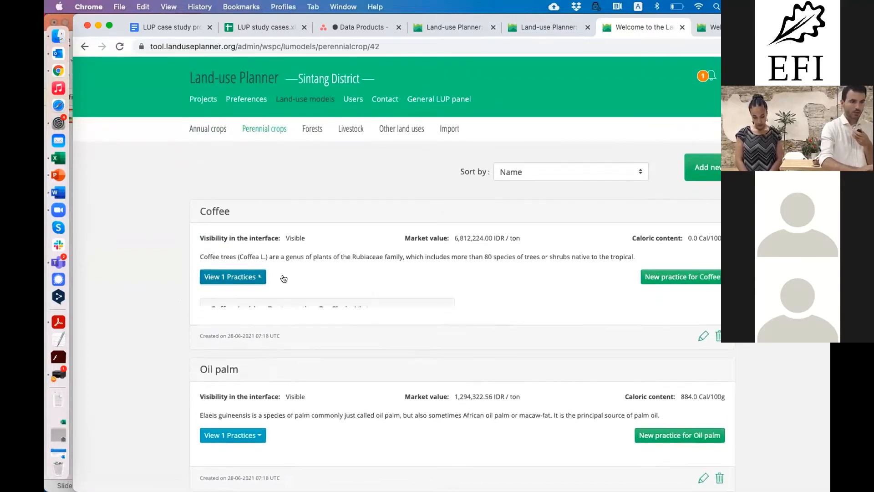
left_click(232, 277)
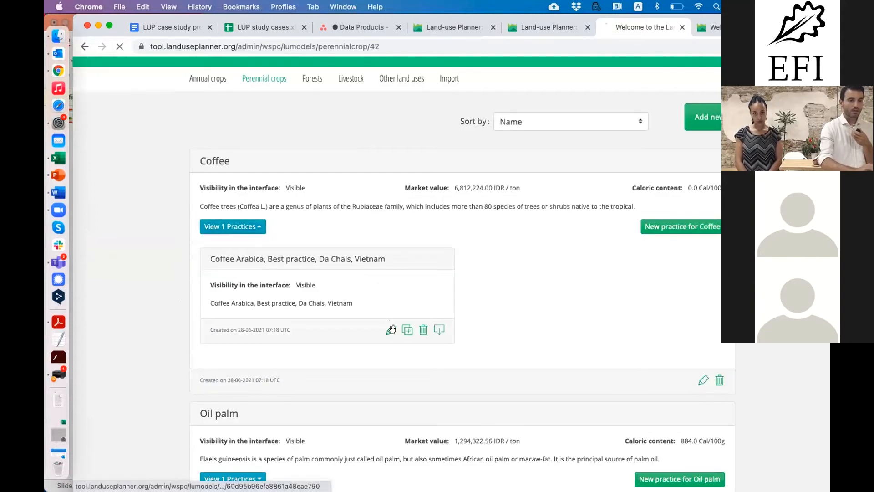
Step: Bring up the edit form for the Coffee Arabica, Best practice, Da Chais, Vietnam practice
left_click(391, 329)
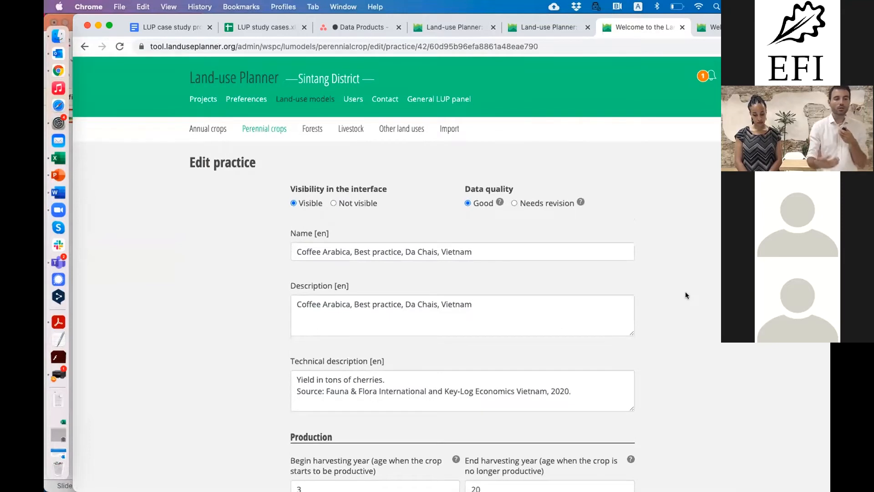
mouse_move(574, 234)
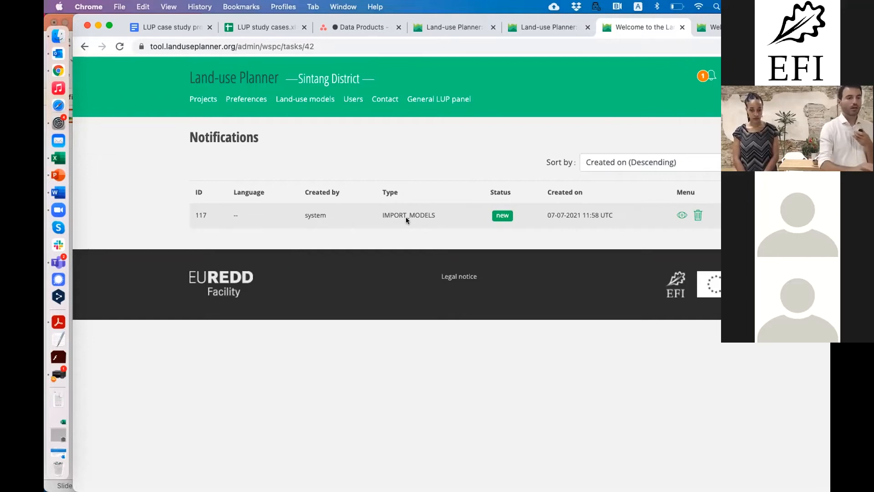
mouse_move(500, 94)
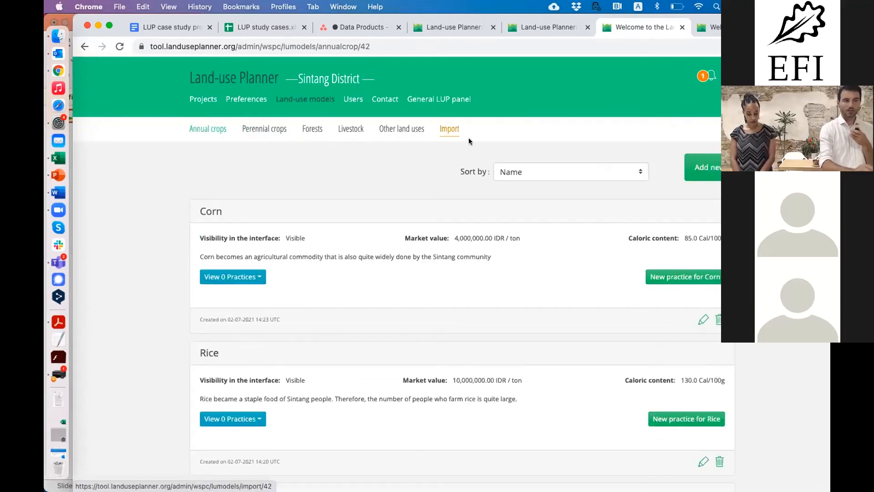
Step: Browse the importable annual and perennial crop models, then return to Coffee's practices
left_click(449, 128)
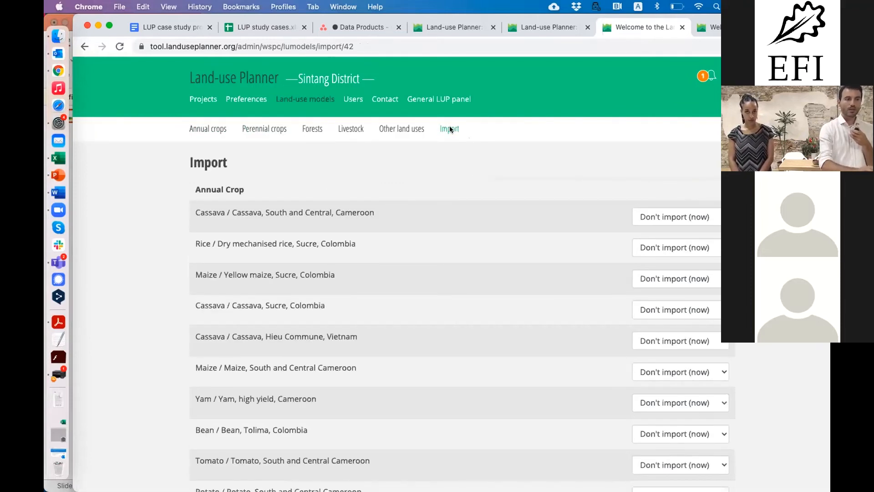
scroll("down", 3)
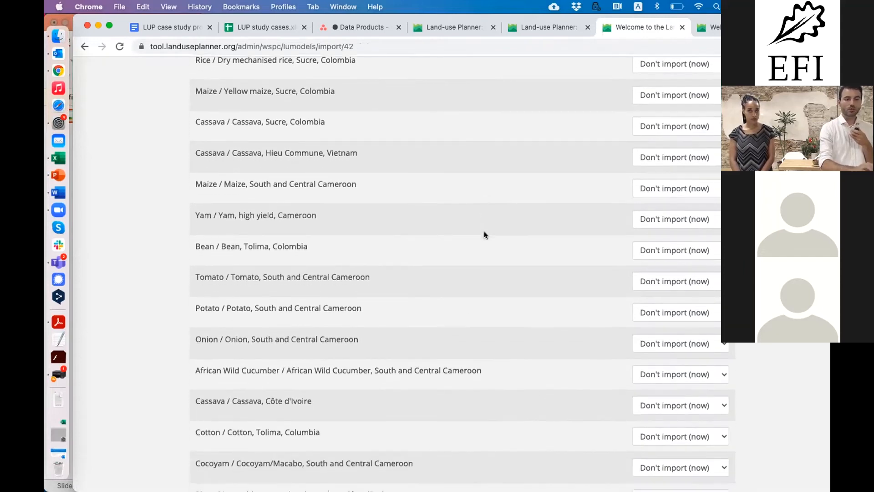
scroll("down", 3)
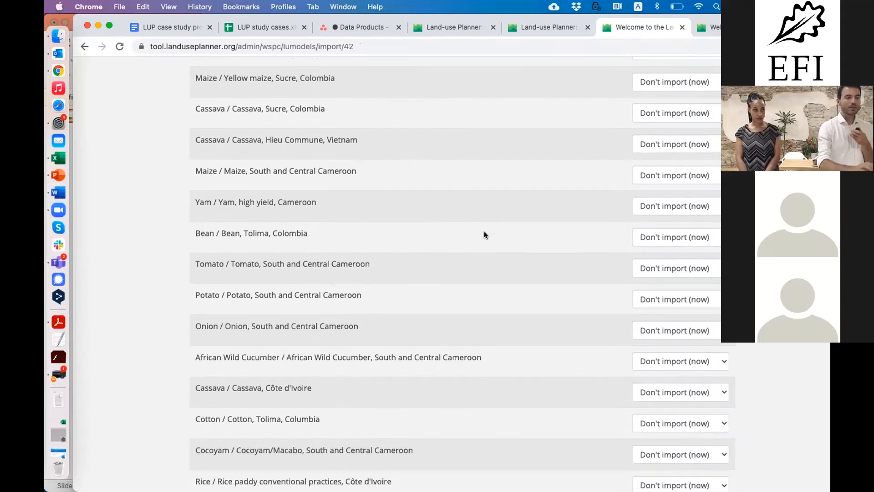
scroll("down", 3)
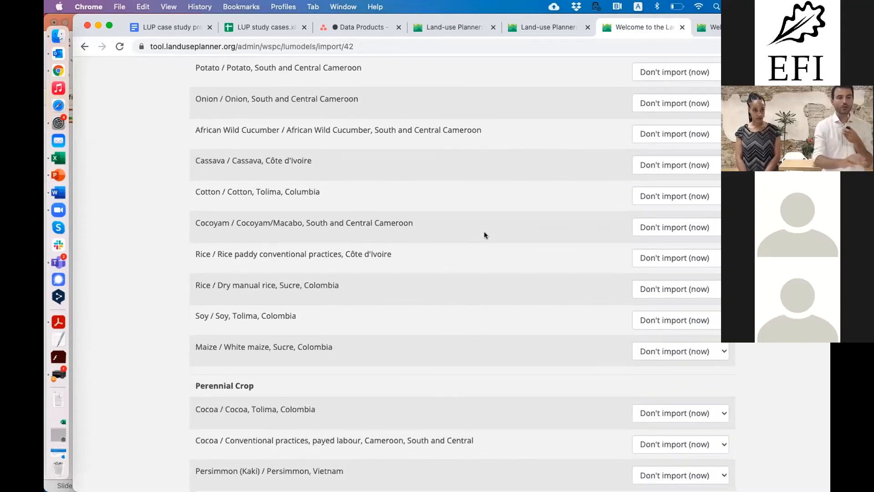
left_click(264, 129)
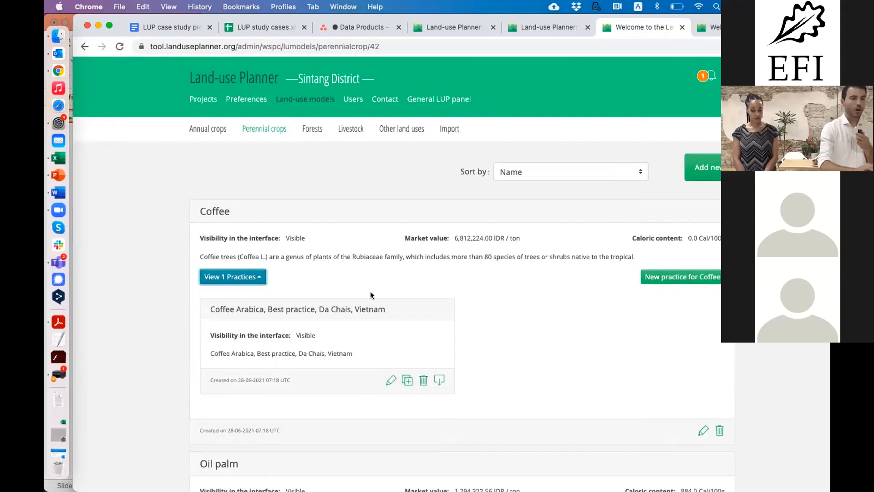
Step: Download the Coffee Arabica practice data as a PDF and bring up the file
scroll("down", 3)
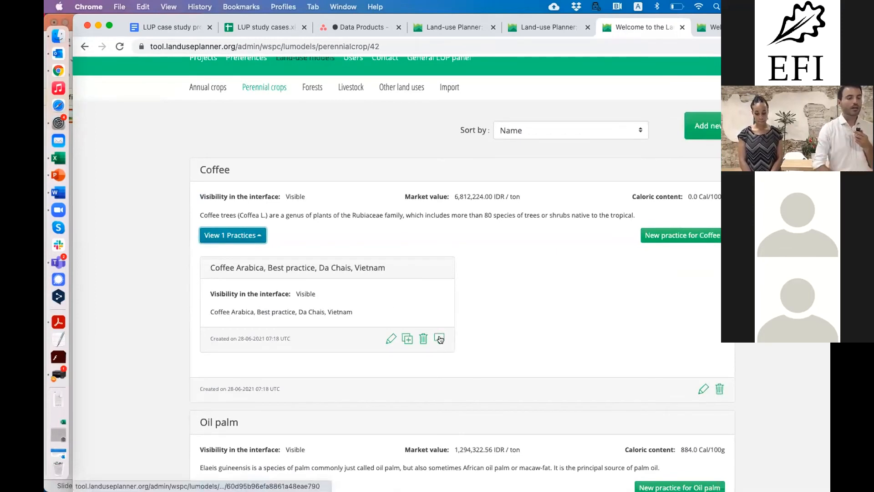
mouse_move(439, 339)
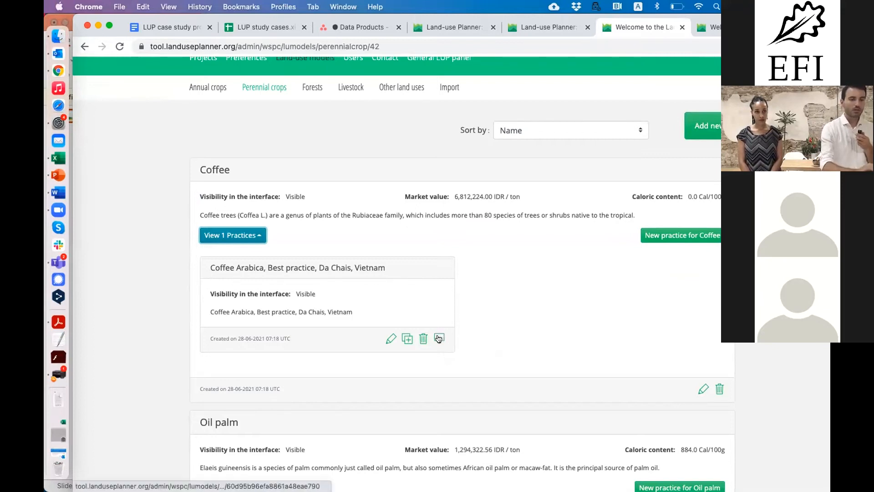
mouse_move(439, 339)
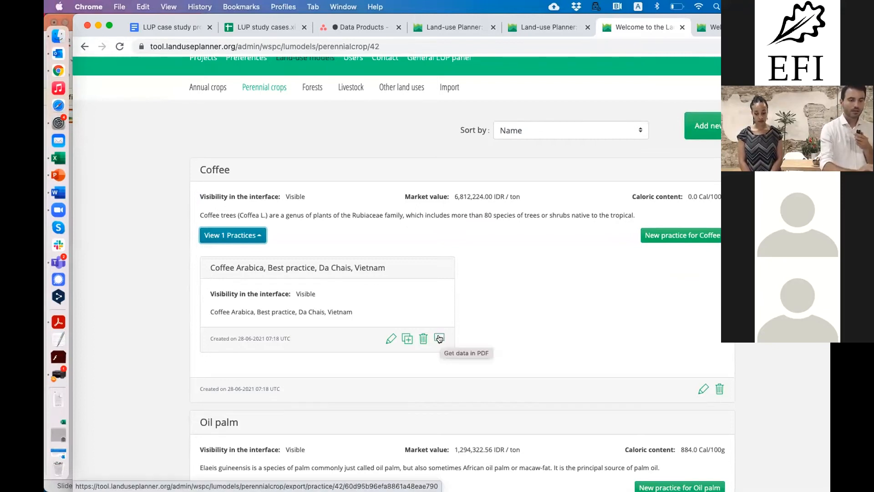
left_click(438, 339)
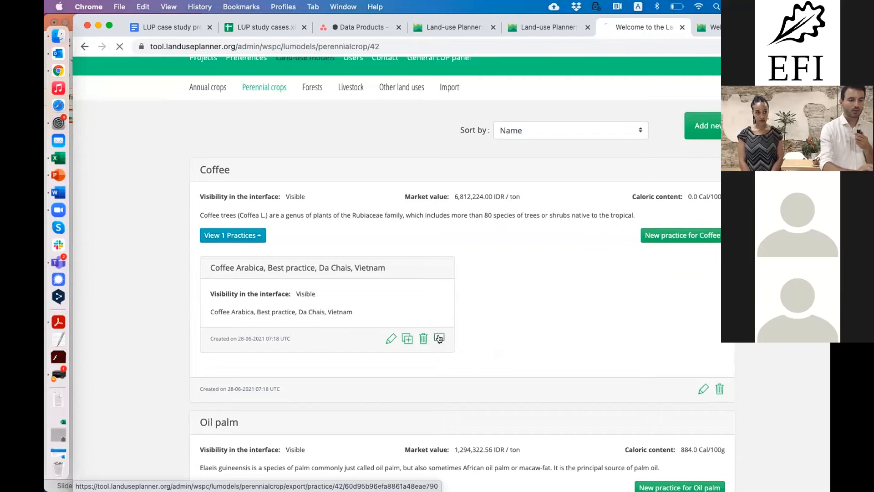
left_click(439, 339)
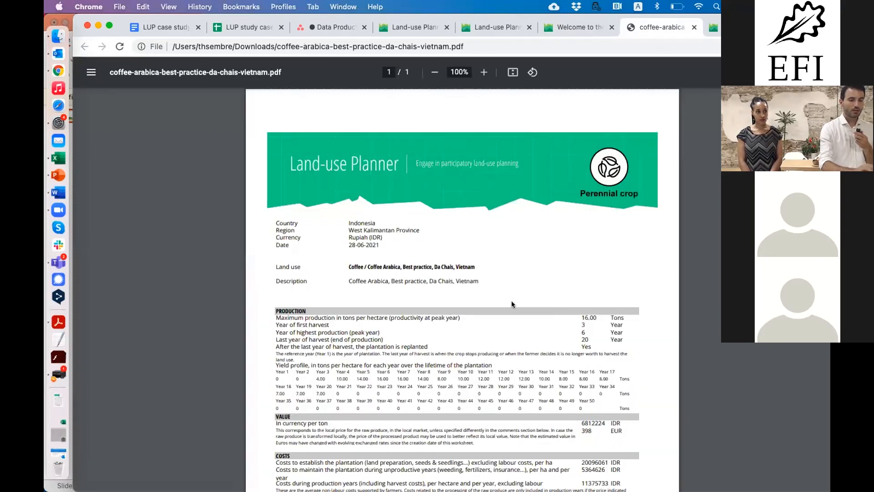
Step: Scroll through the PDF's costs, labour, carbon and biodiversity figures and back to the header
scroll("down", 3)
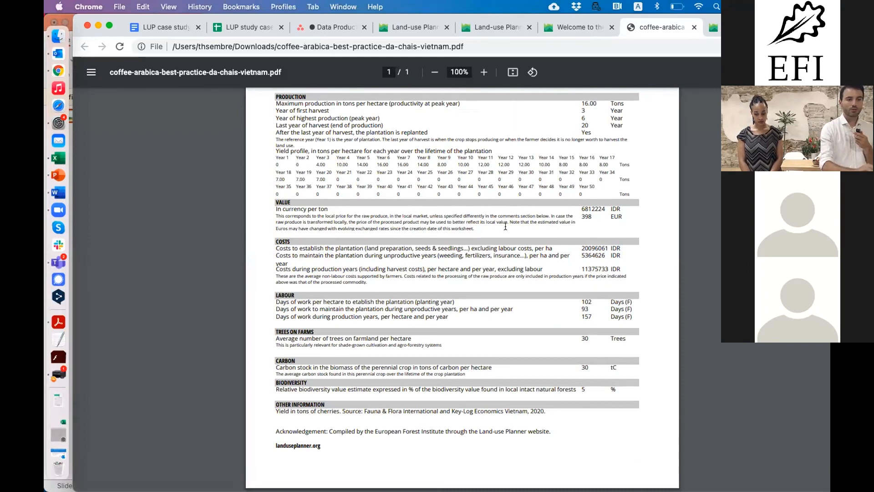
scroll("up", 3)
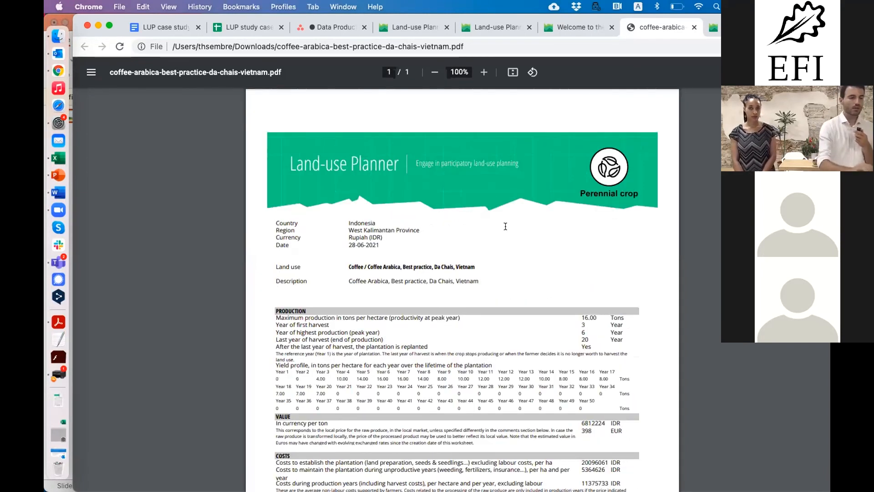
mouse_move(215, 186)
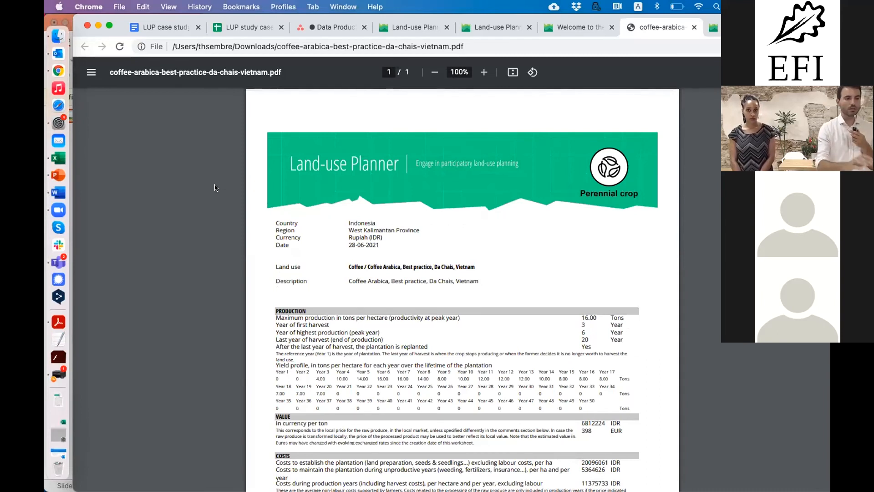
mouse_move(150, 101)
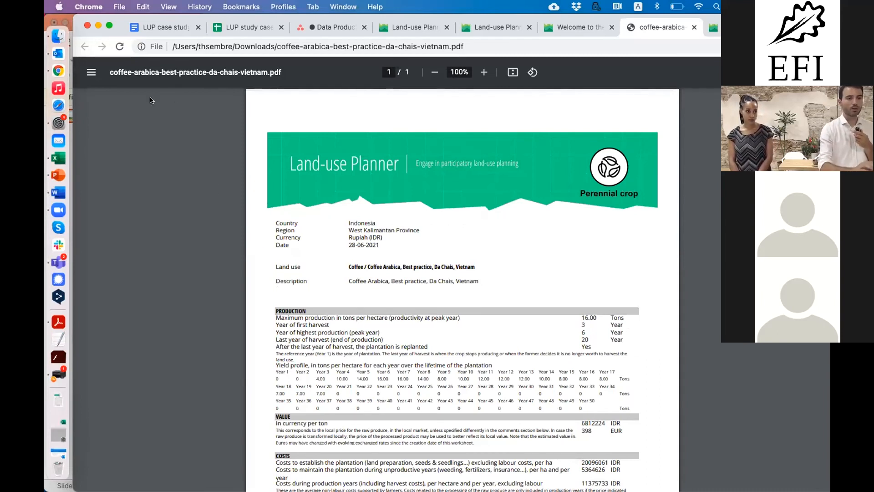